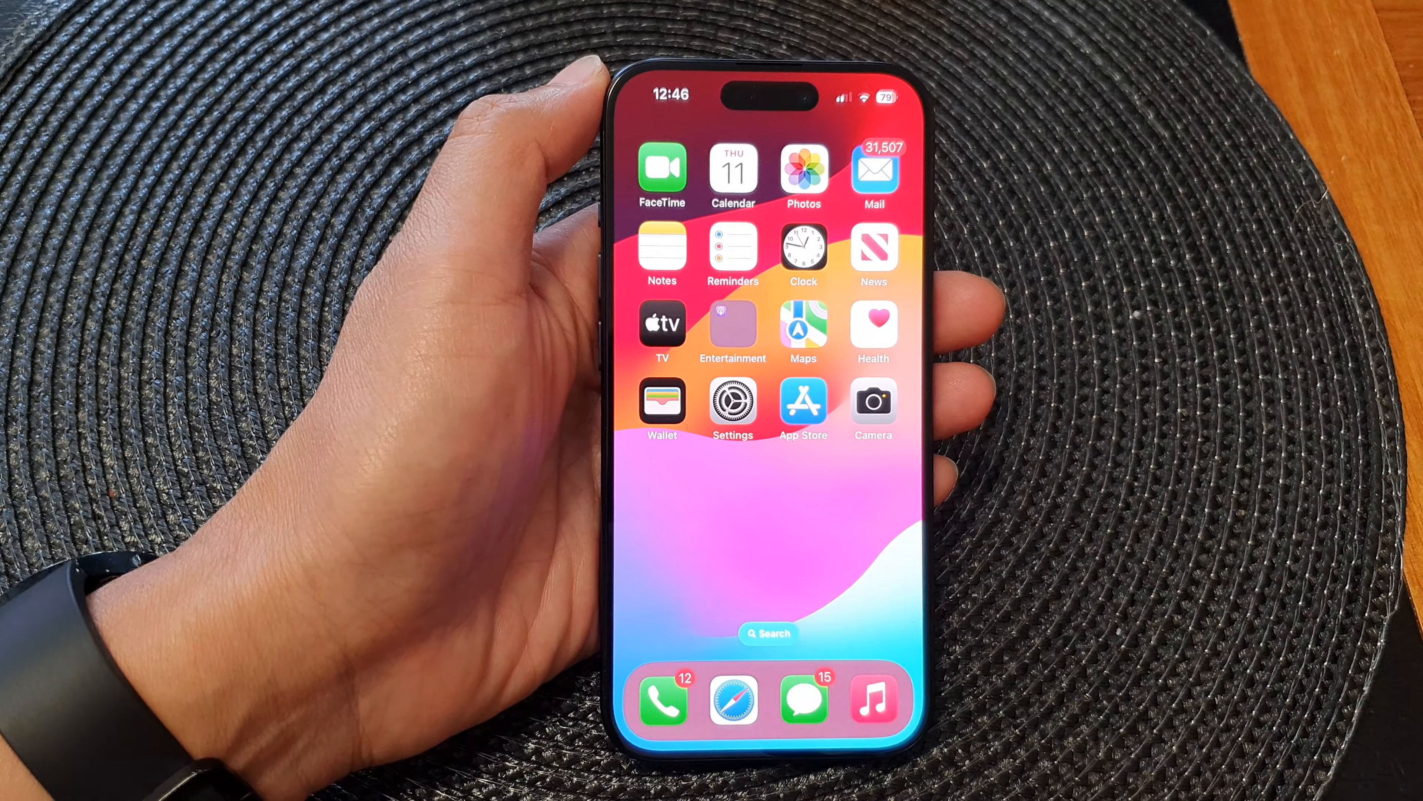
- Go from the home screen into Settings and reach Privacy & Security, scrolled to its lower entries
left_click(732, 401)
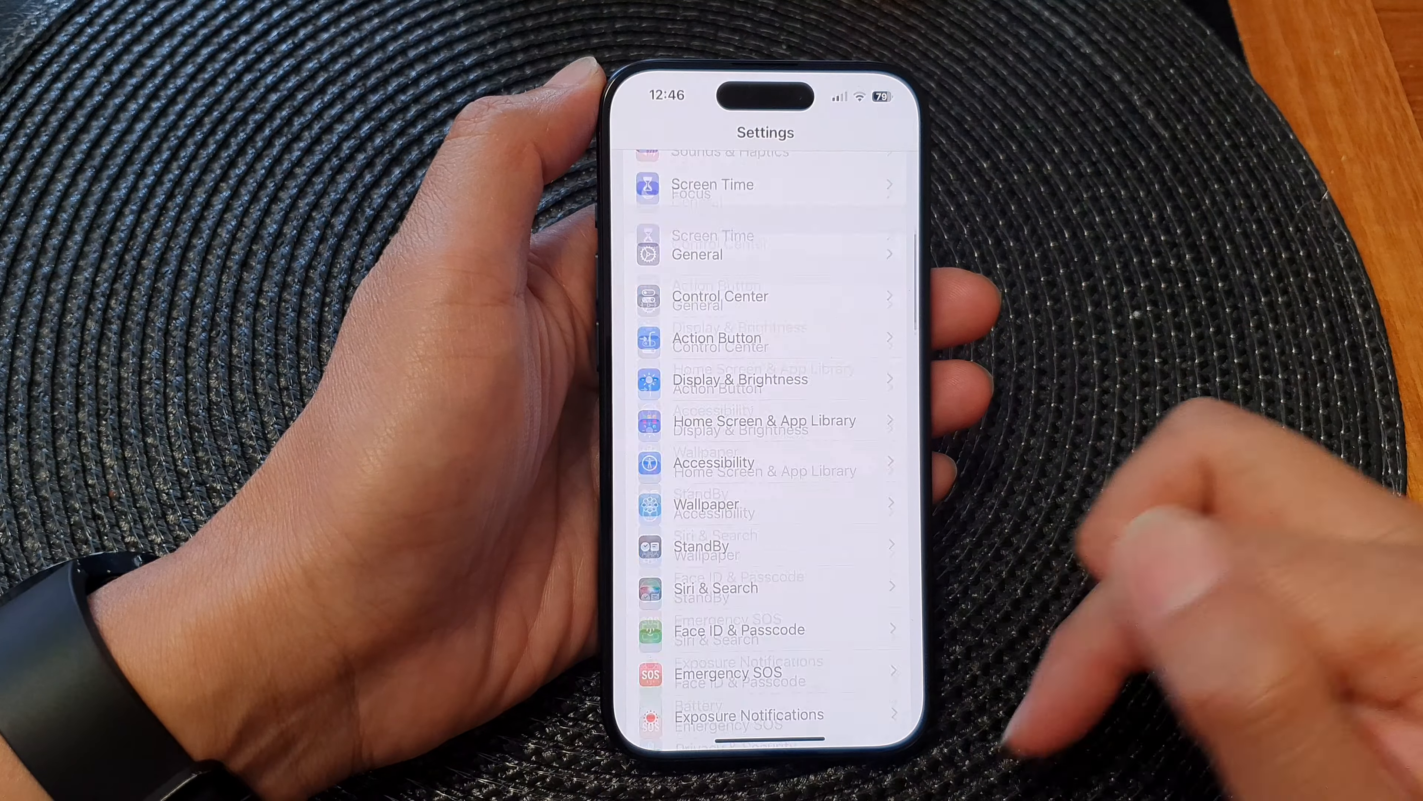
scroll("down", 3)
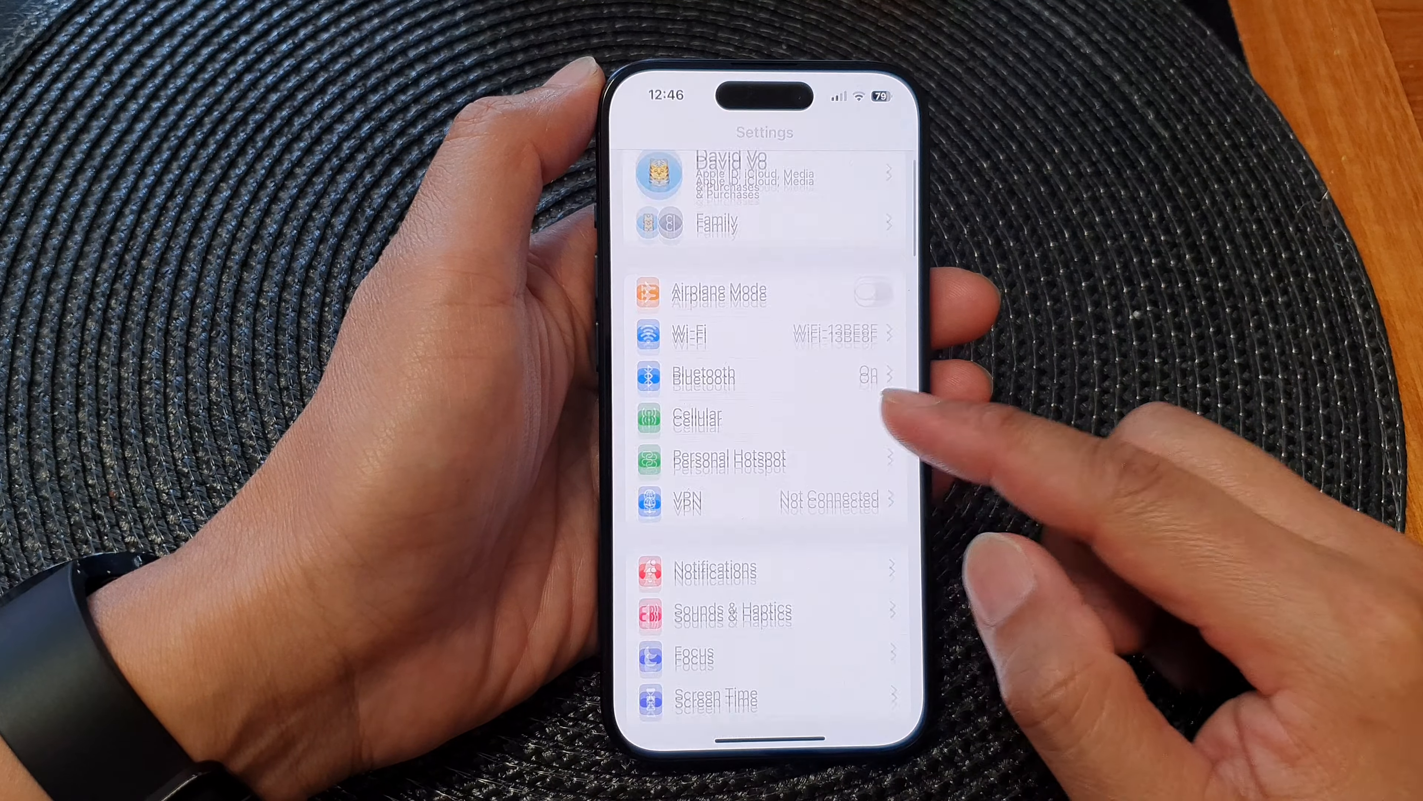
scroll("down", 3)
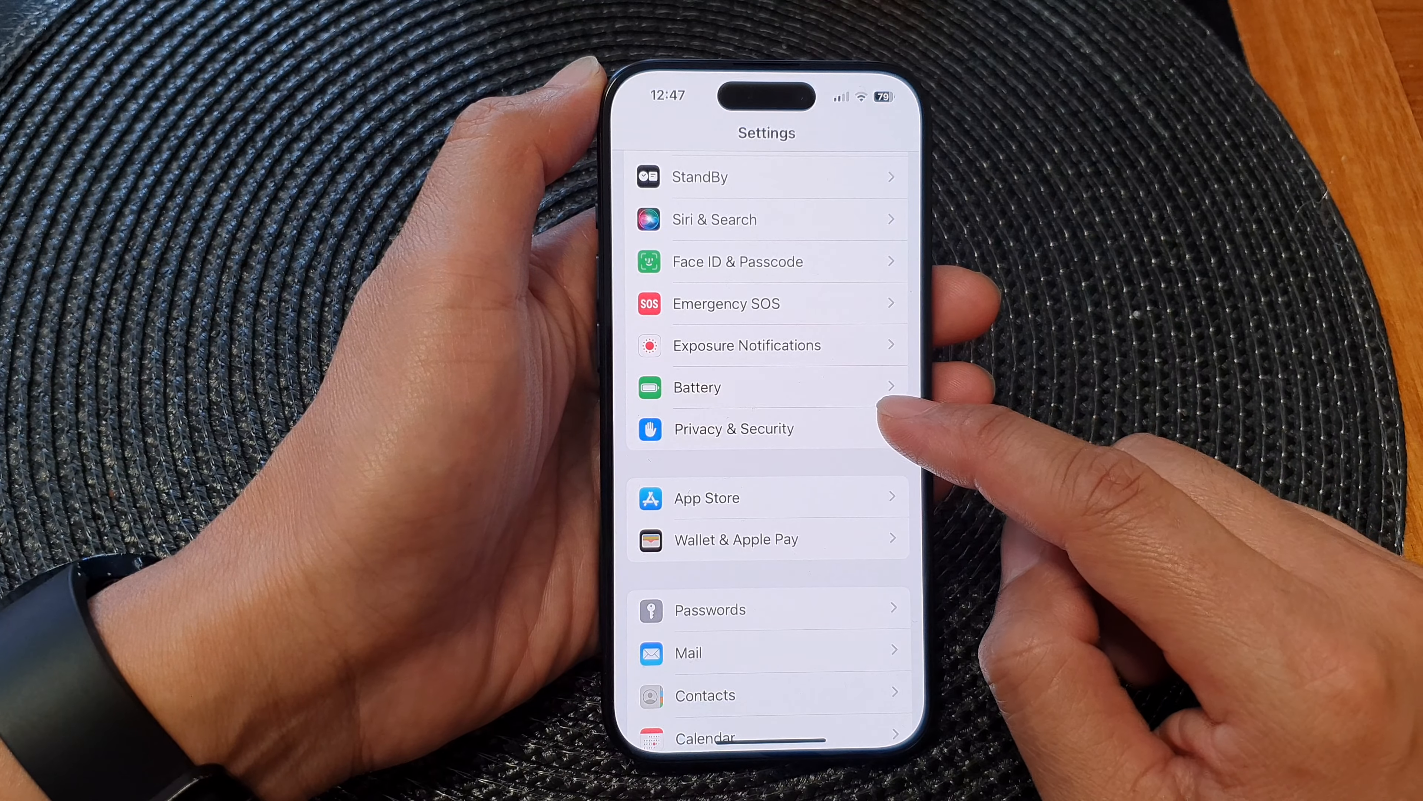
left_click(734, 429)
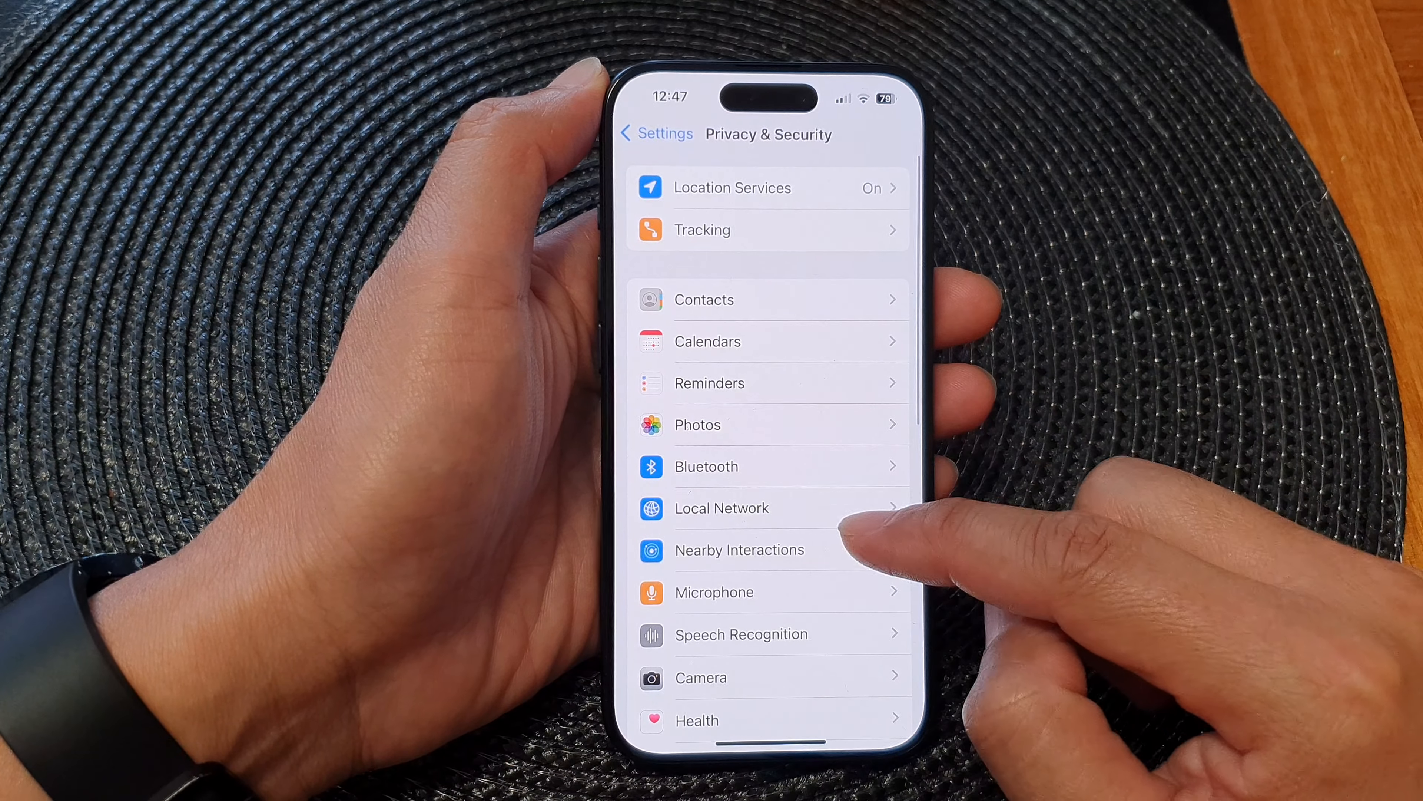
scroll("down", 3)
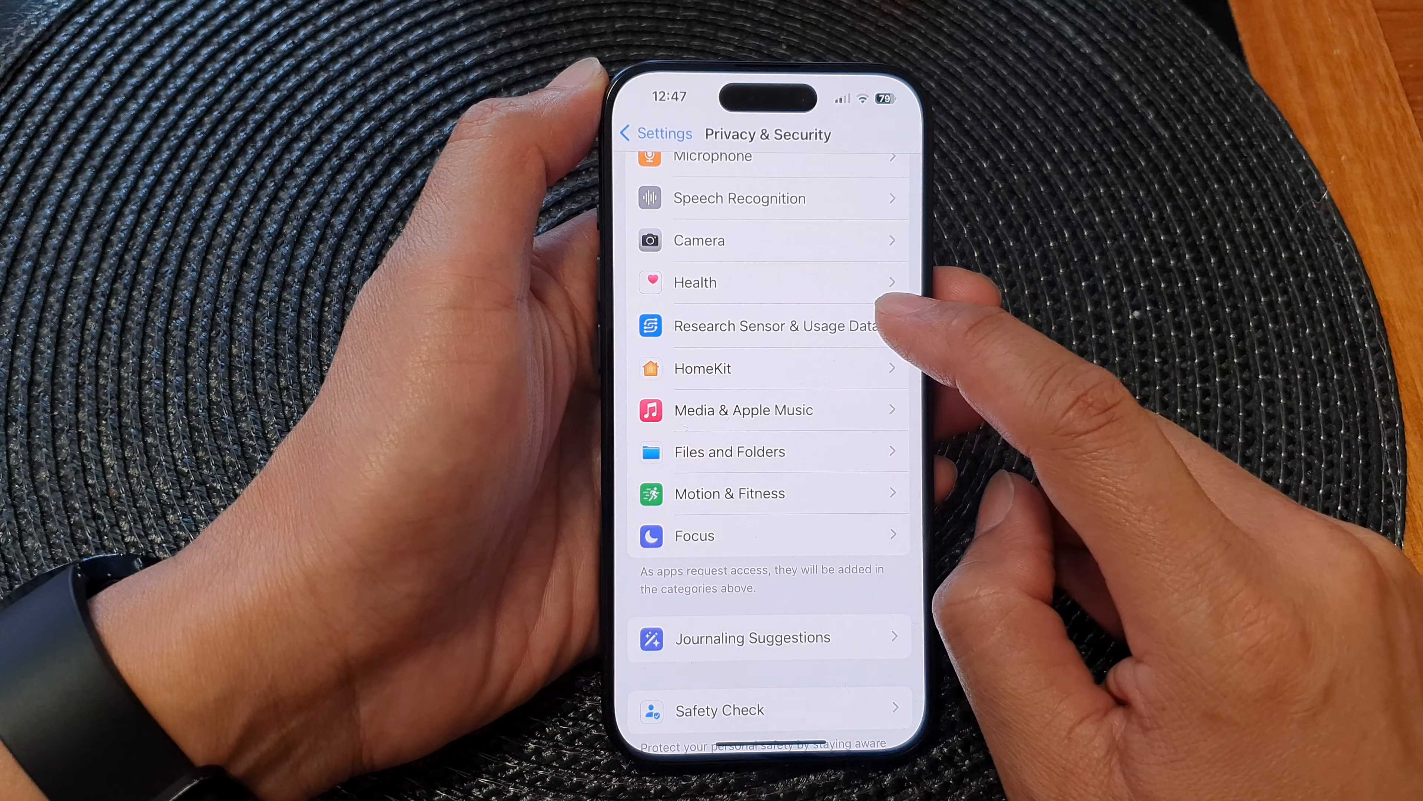
- On Research Sensor & Usage Data, switch Sensor & Usage Data Collection off and back on
left_click(776, 325)
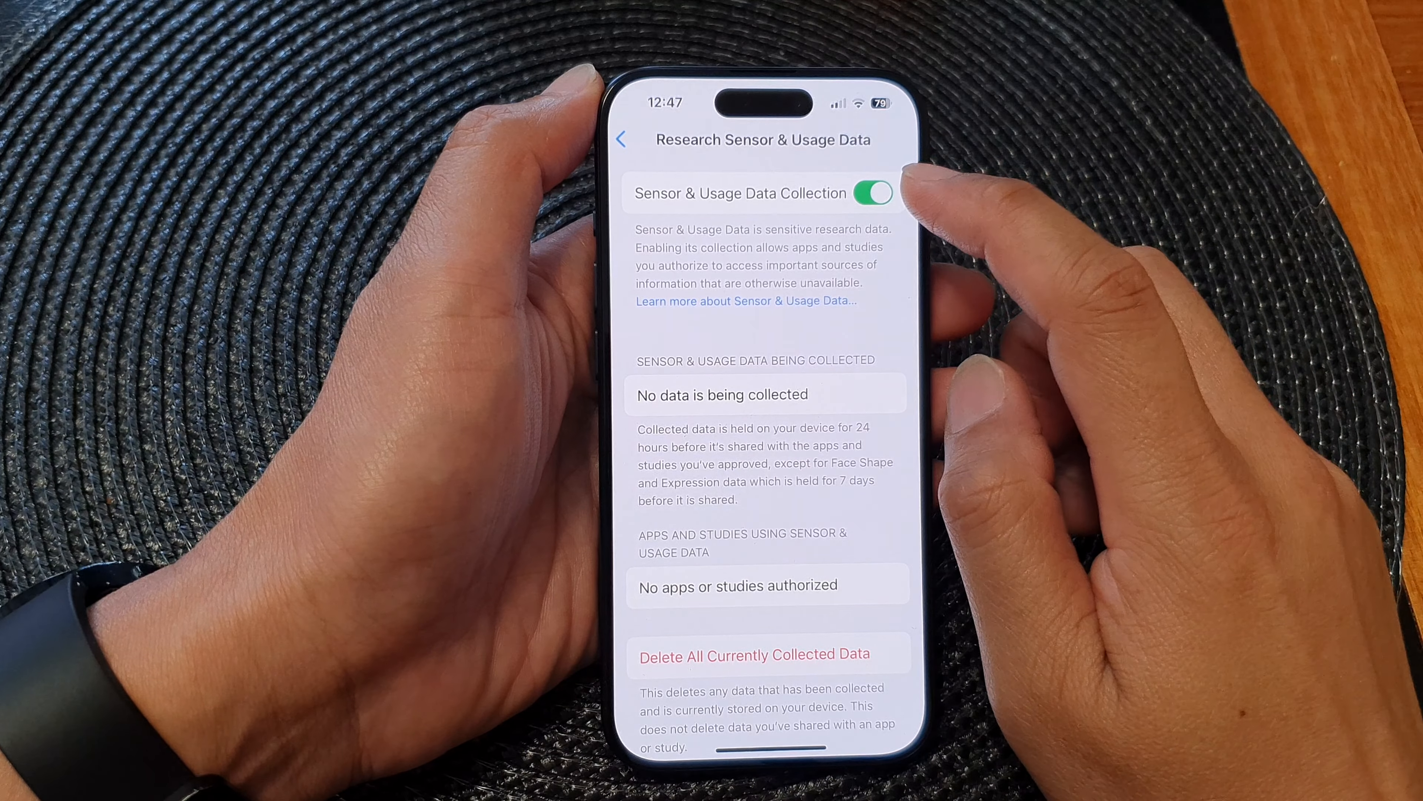
left_click(869, 193)
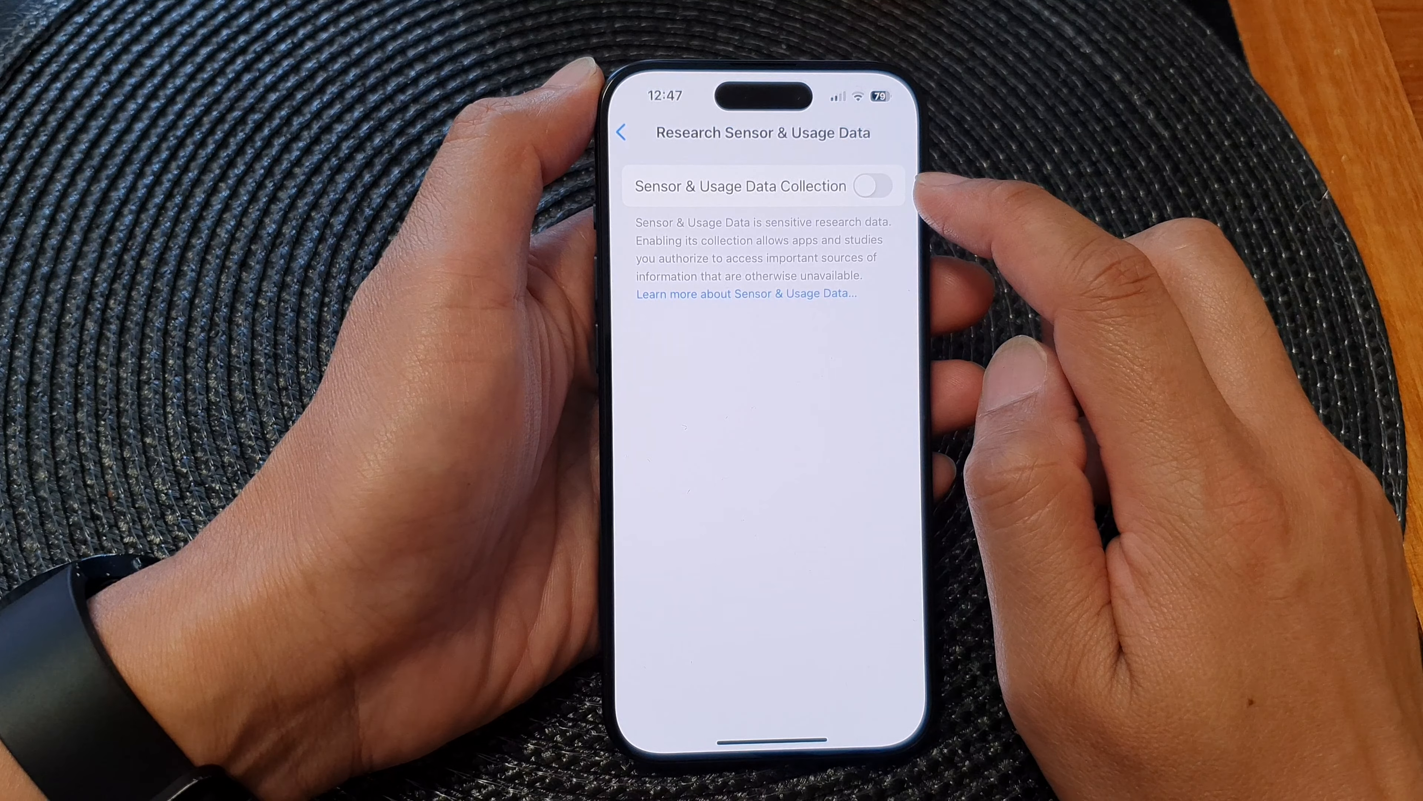
left_click(874, 186)
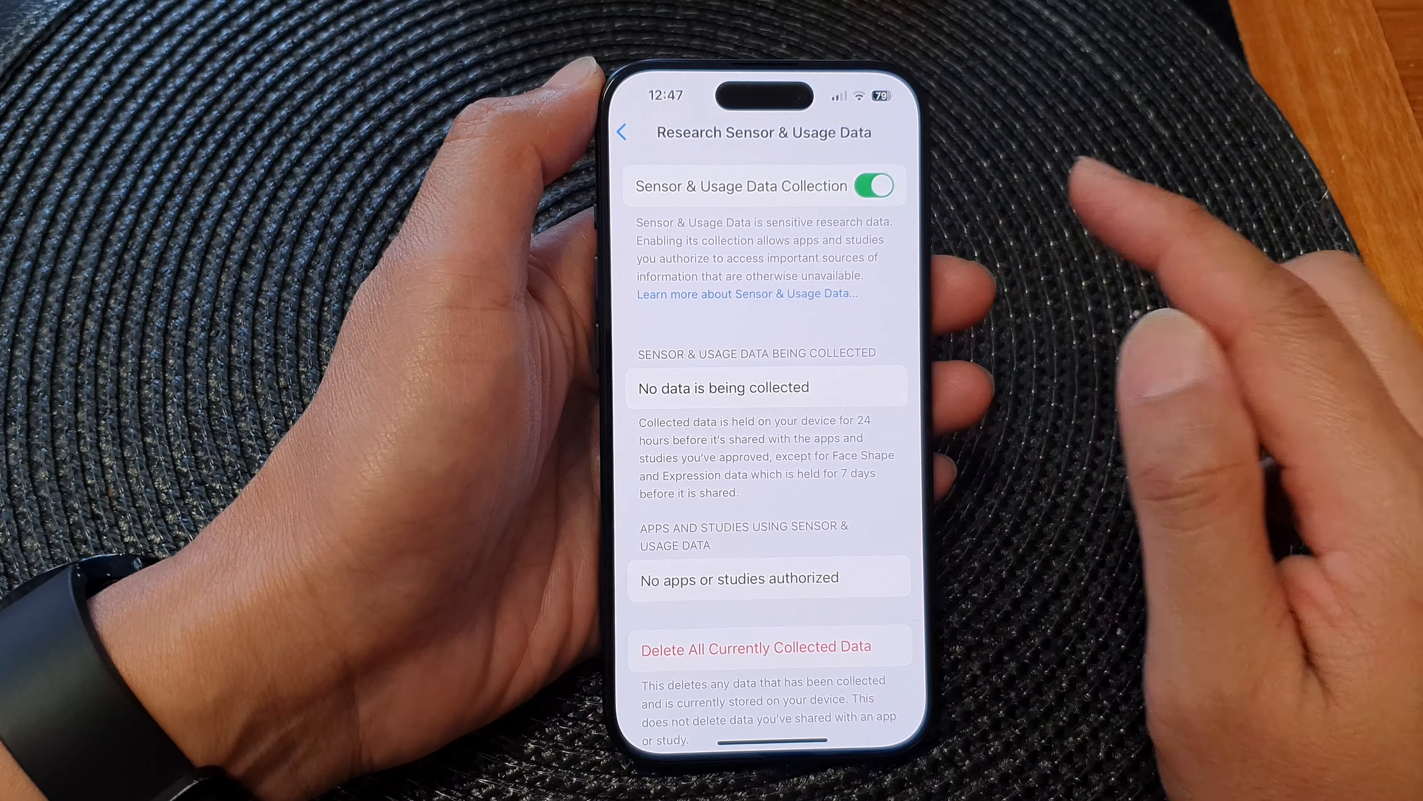
mouse_move(890, 254)
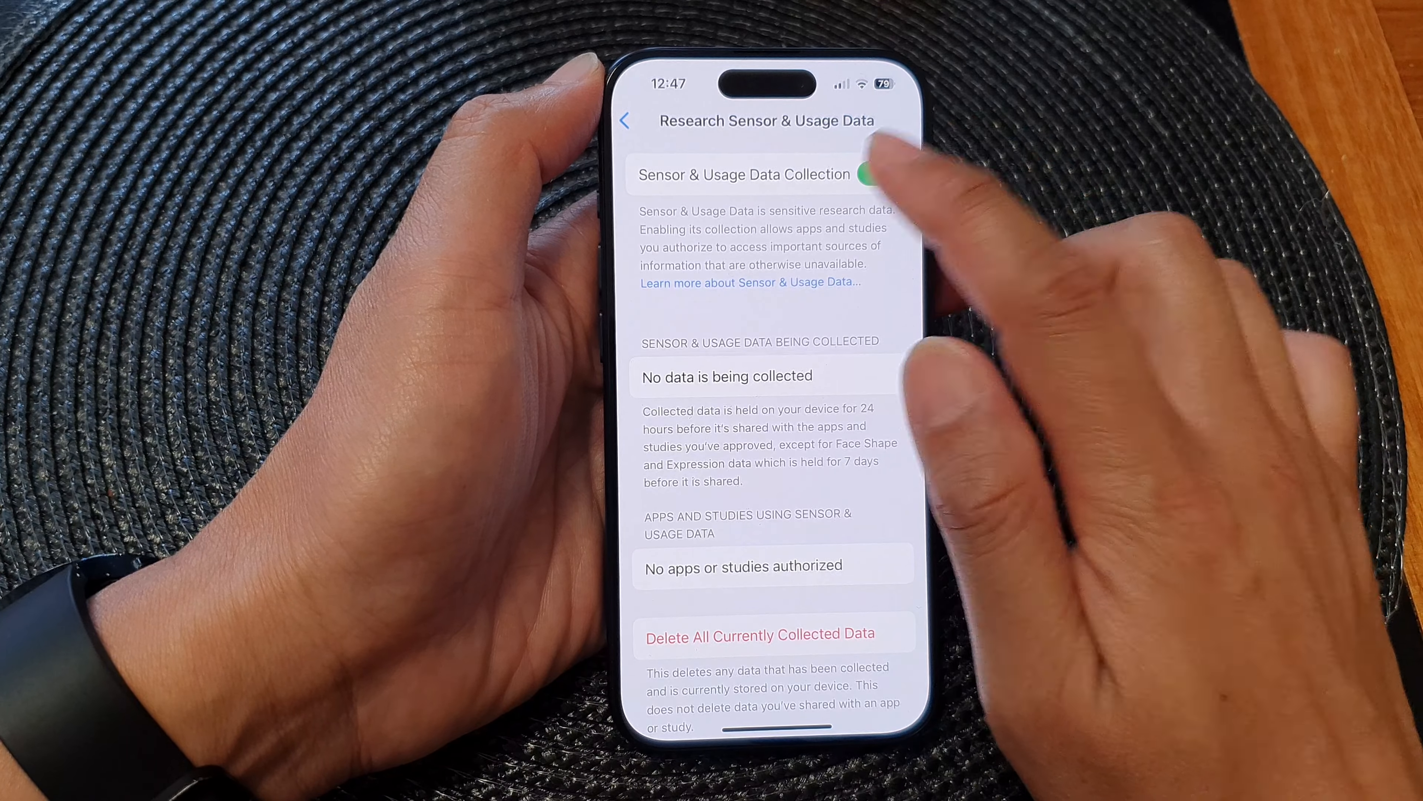
left_click(874, 173)
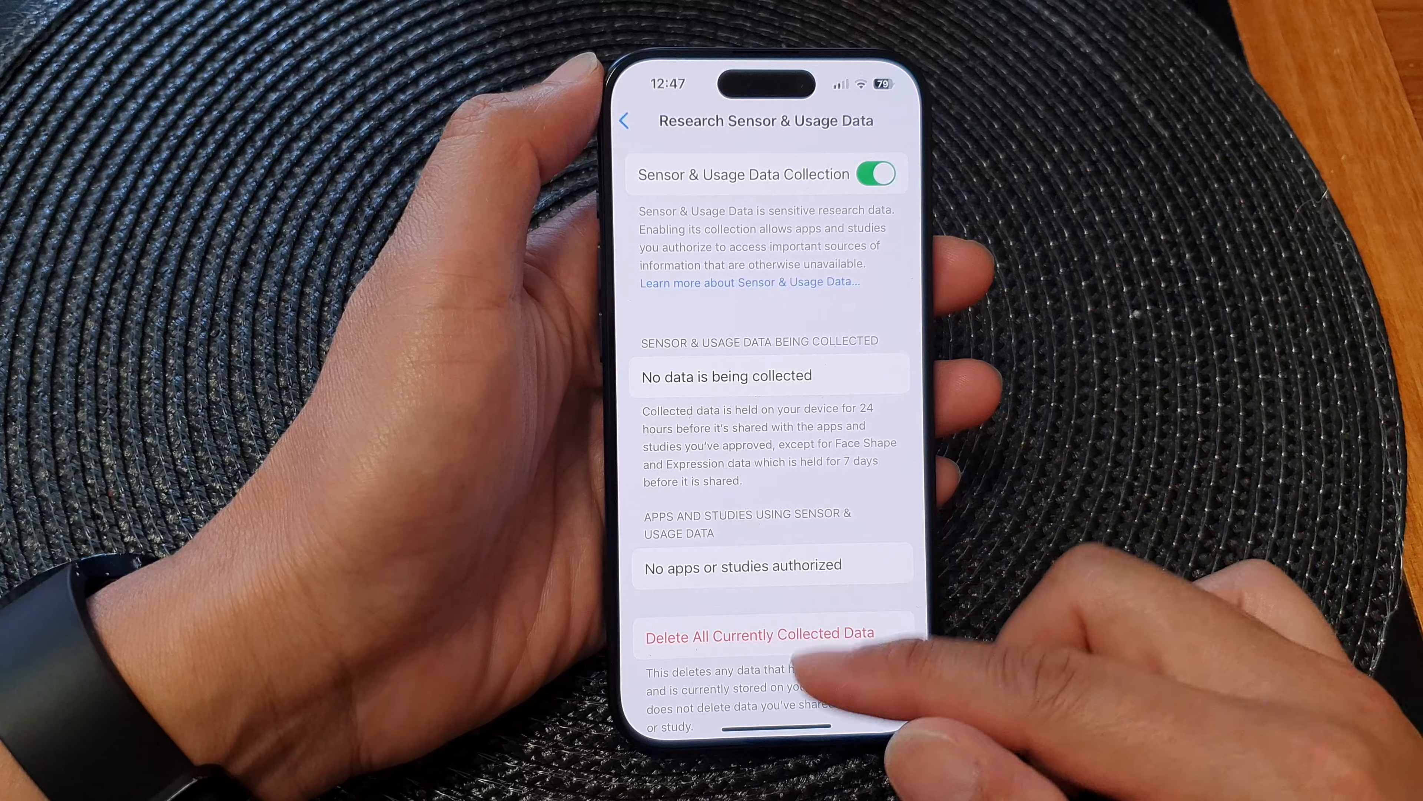